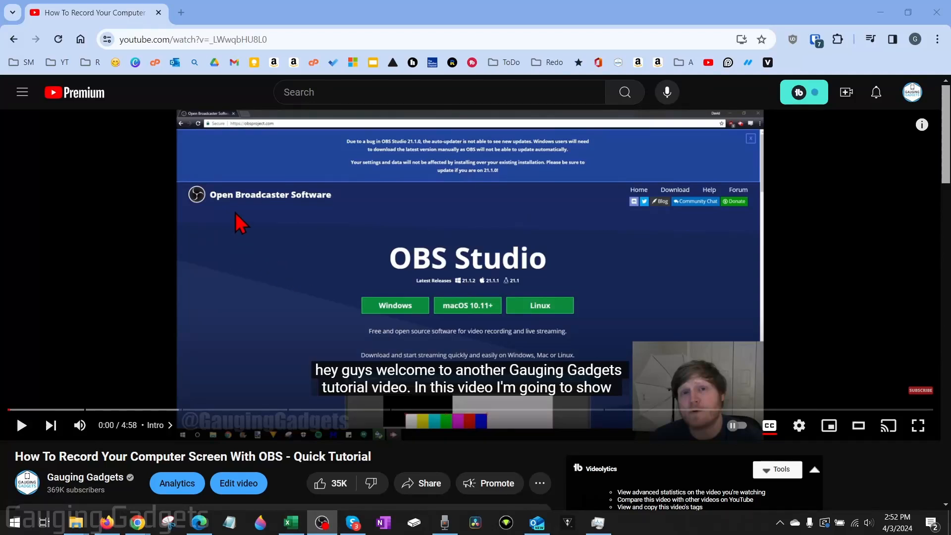
mouse_move(372, 231)
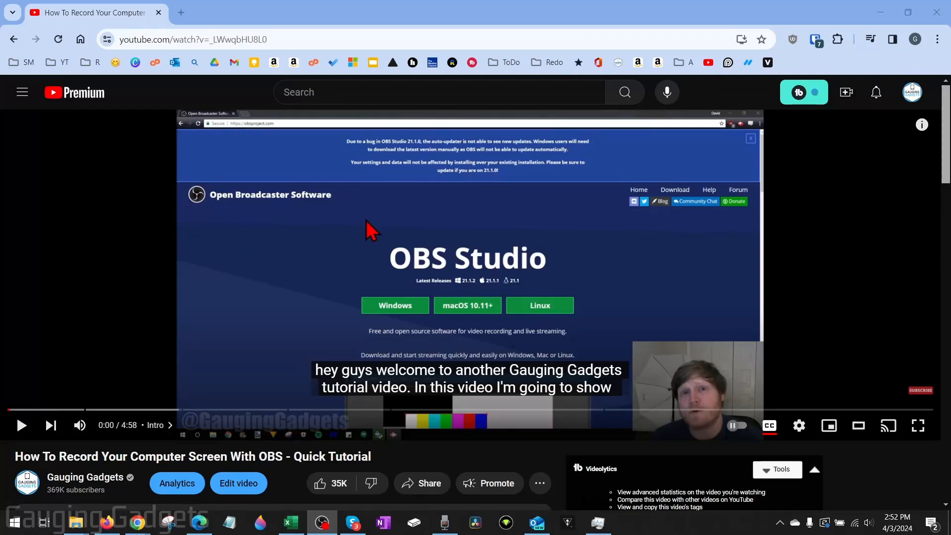
mouse_move(249, 237)
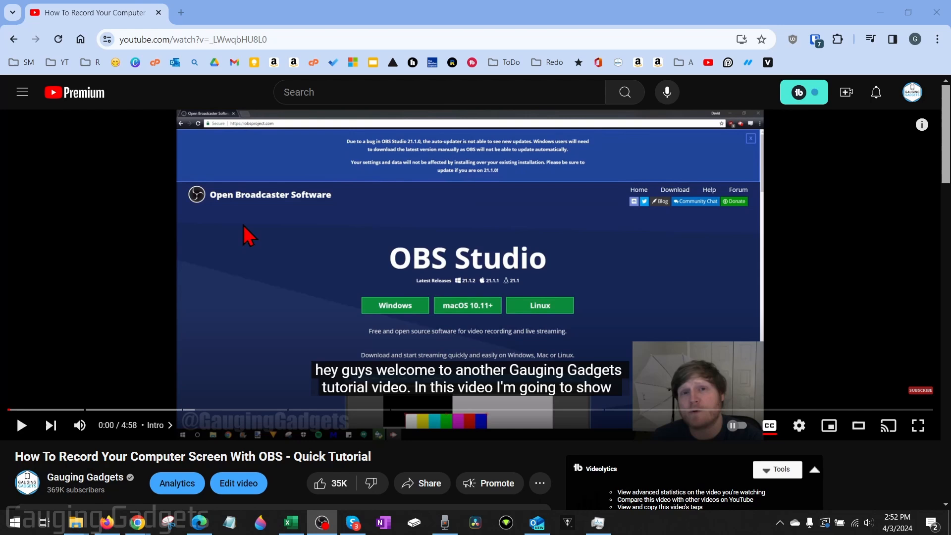
mouse_move(276, 276)
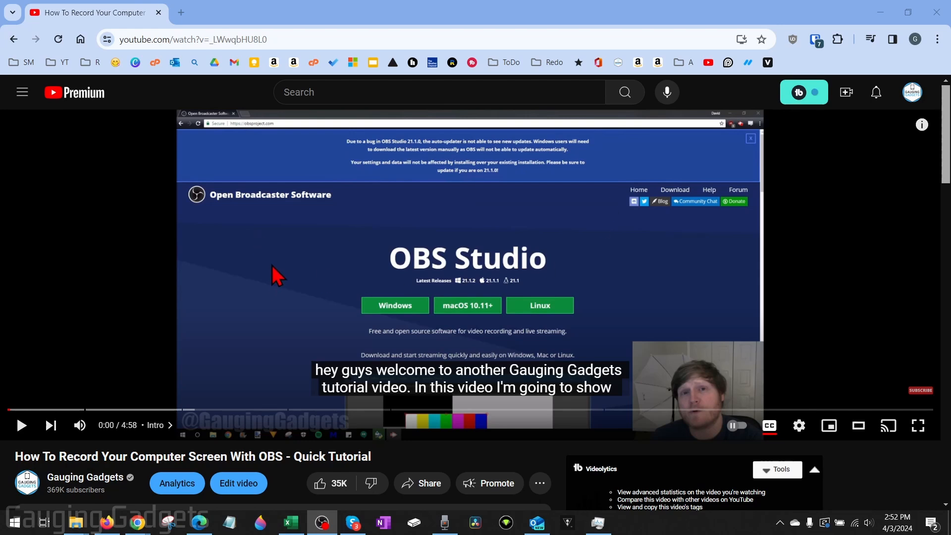
mouse_move(282, 280)
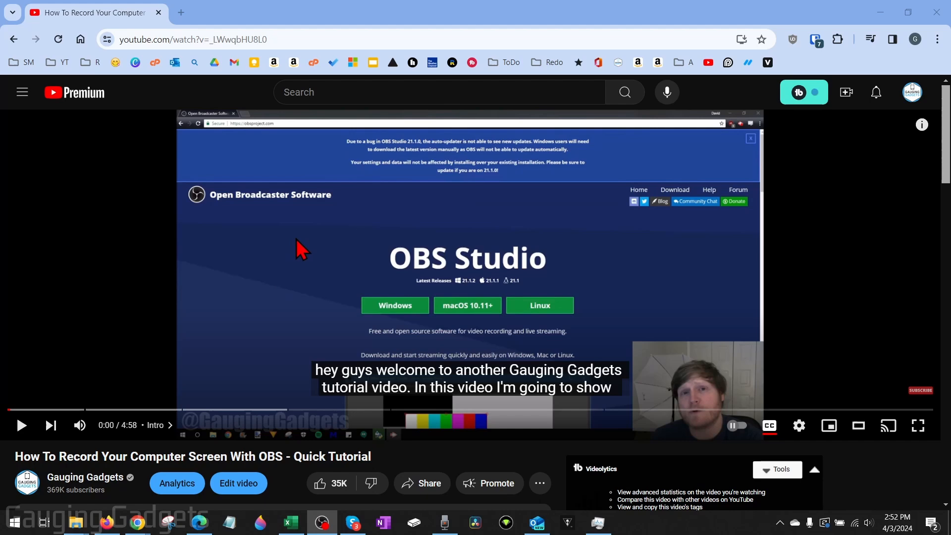
mouse_move(310, 237)
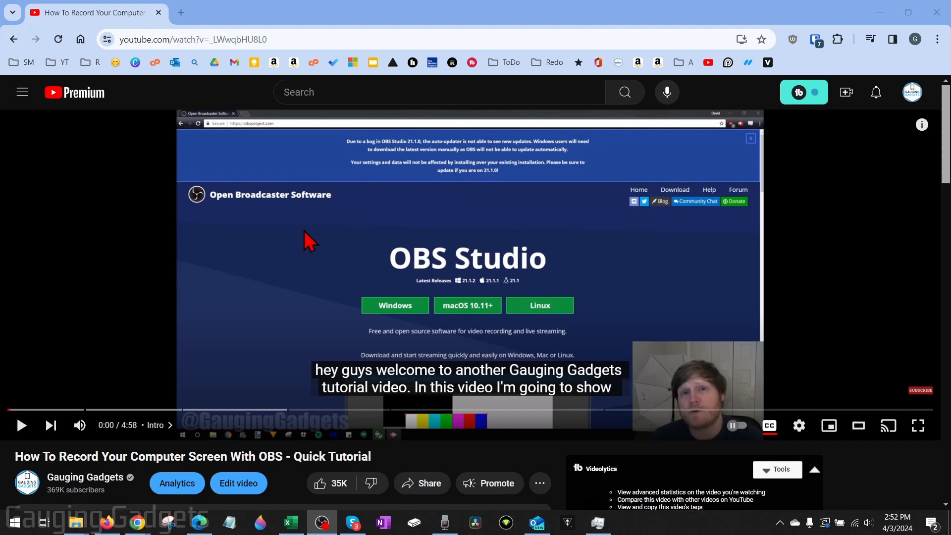
mouse_move(369, 260)
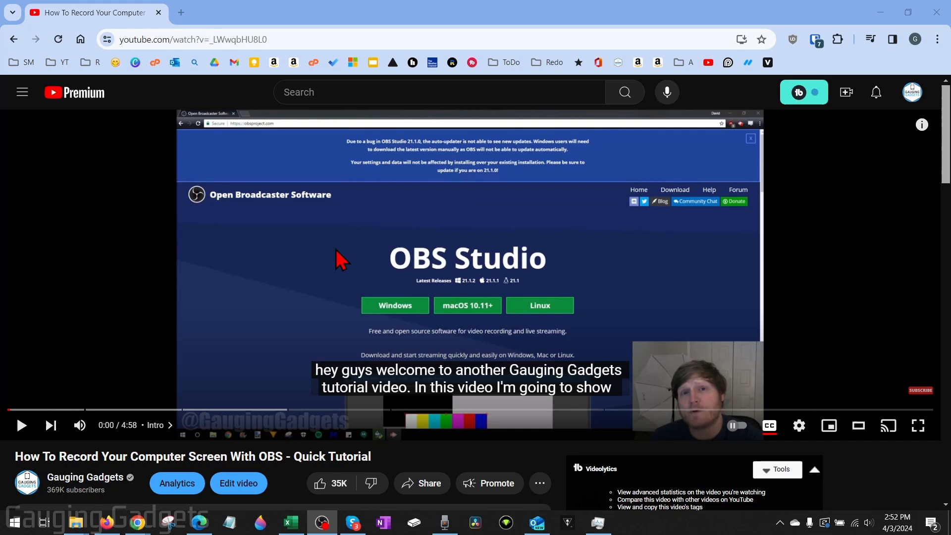
mouse_move(691, 214)
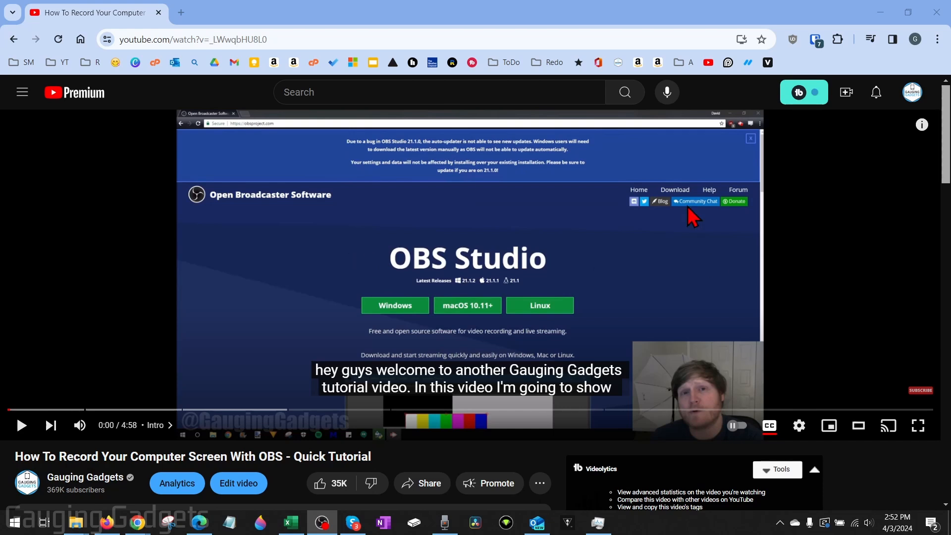
mouse_move(351, 249)
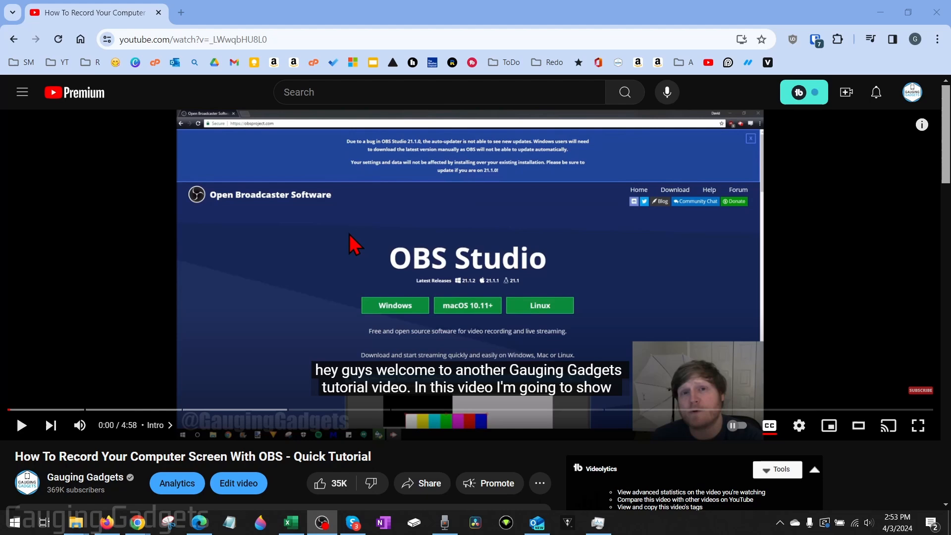
mouse_move(556, 228)
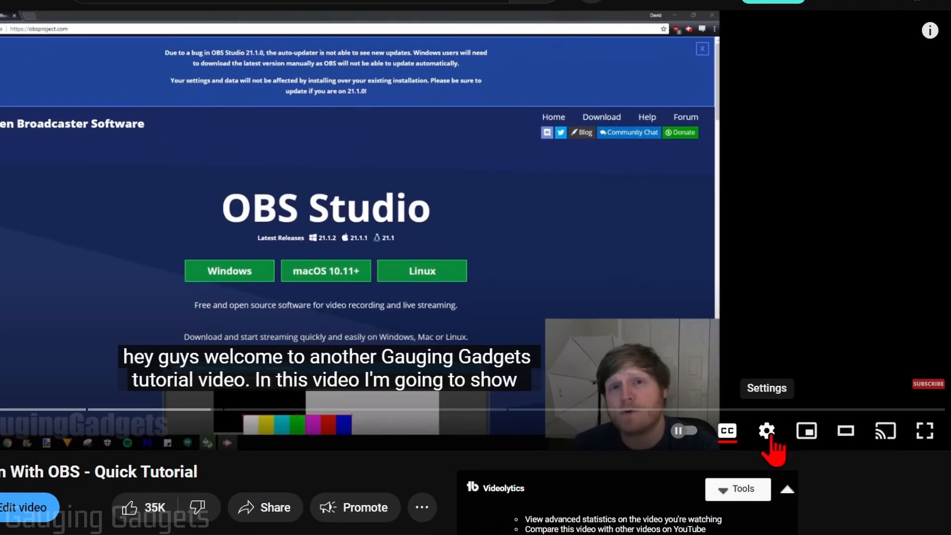
- Show the player's Settings menu listing Audio track, Subtitles, Playback speed and Quality
left_click(765, 431)
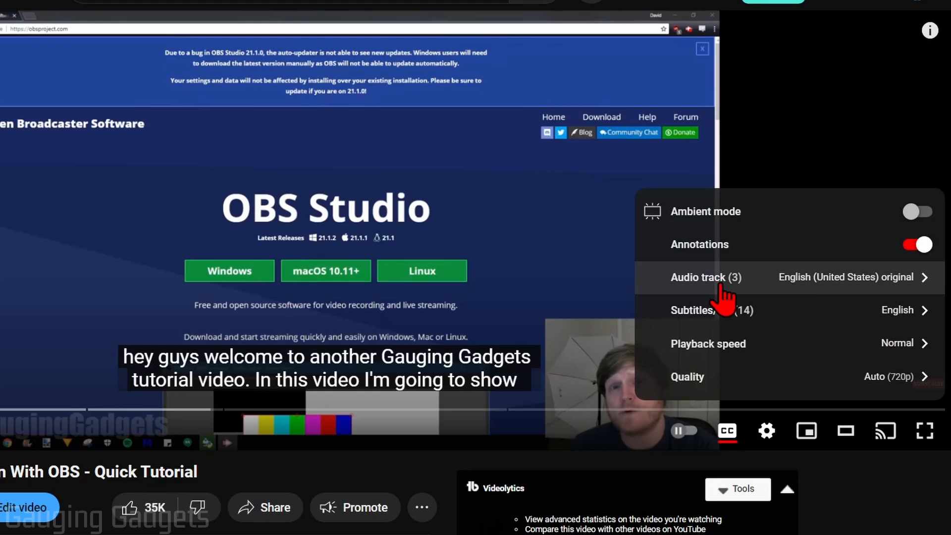
mouse_move(751, 297)
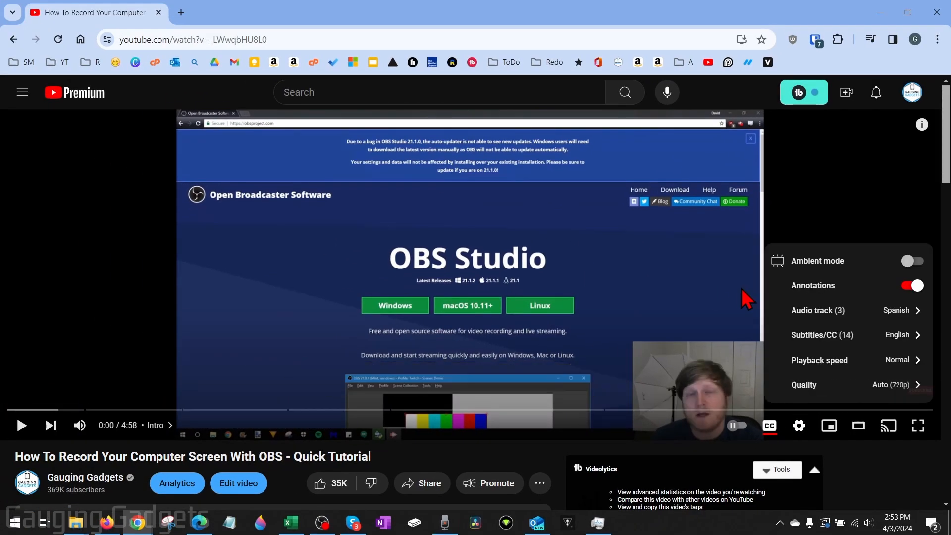
mouse_move(280, 326)
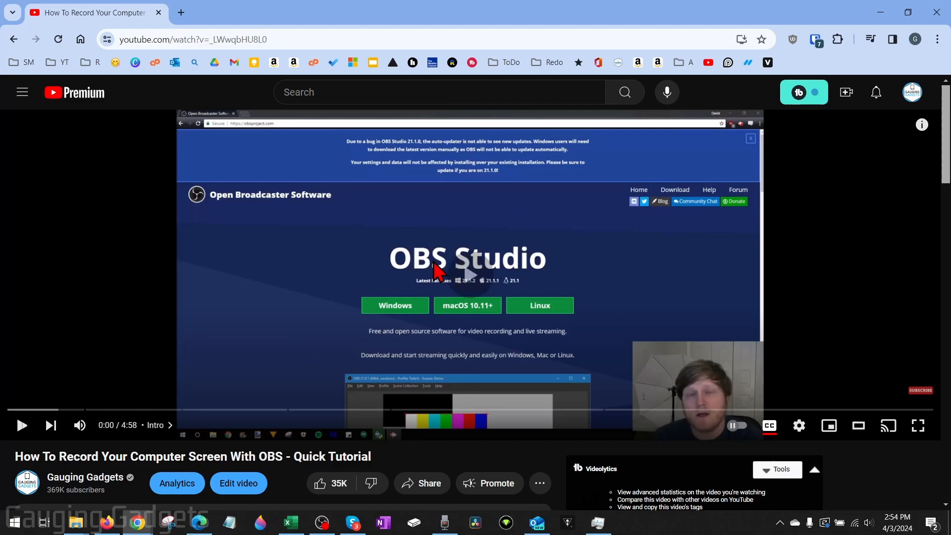
- Dismiss the Settings menu, leaving the paused tutorial video on screen
left_click(21, 425)
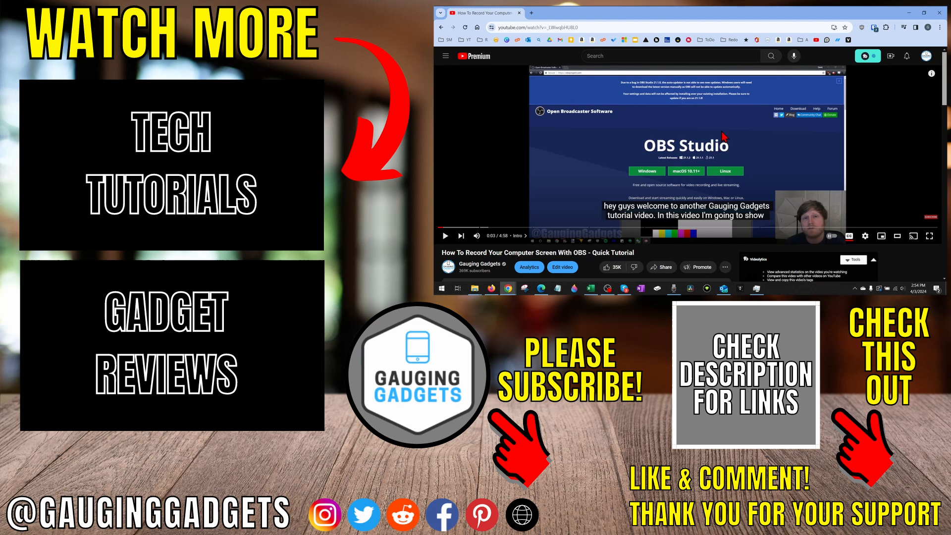
mouse_move(711, 128)
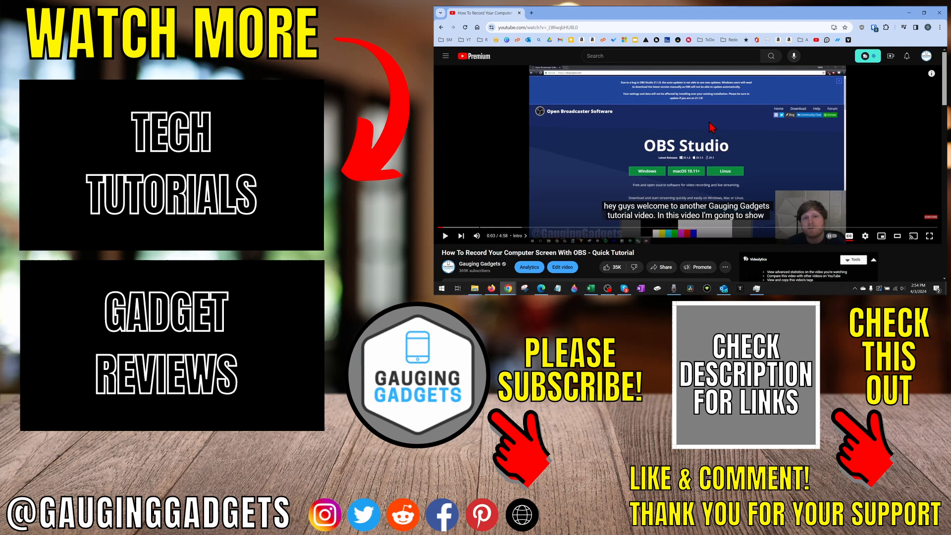
mouse_move(728, 123)
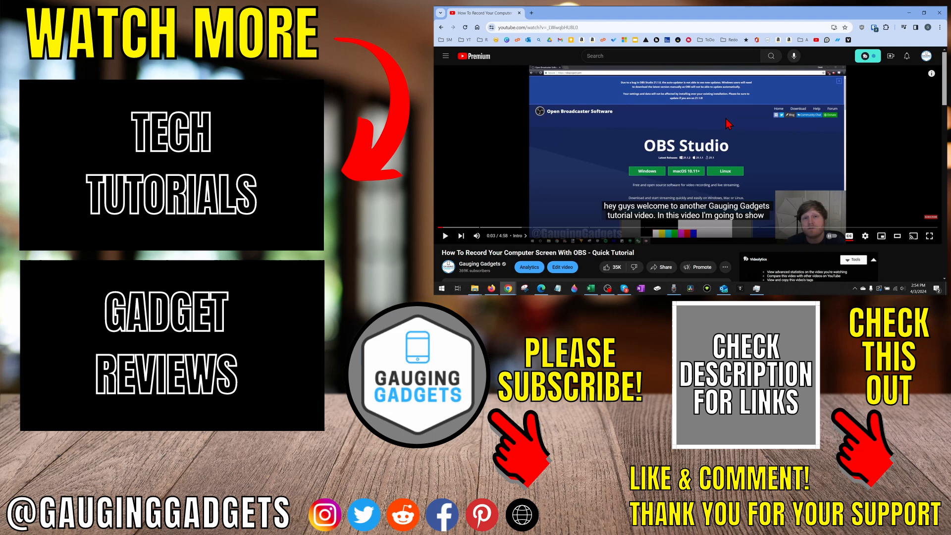